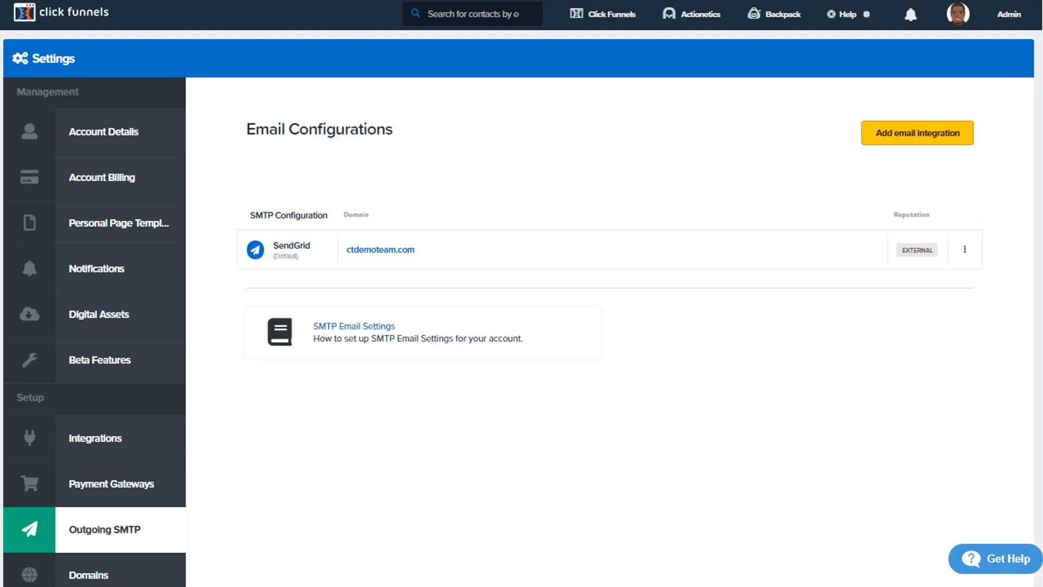
mouse_move(643, 496)
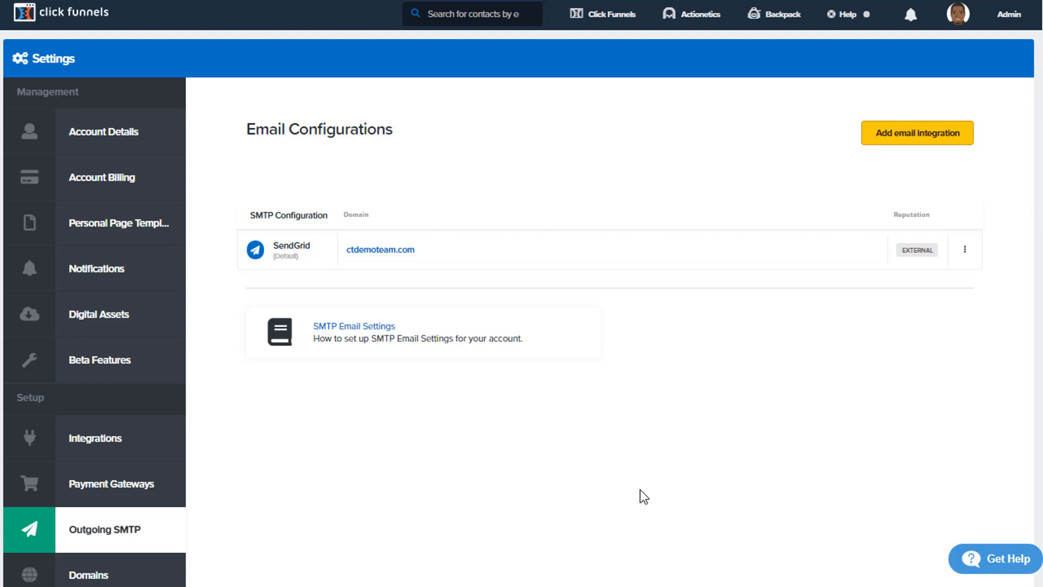
mouse_move(643, 486)
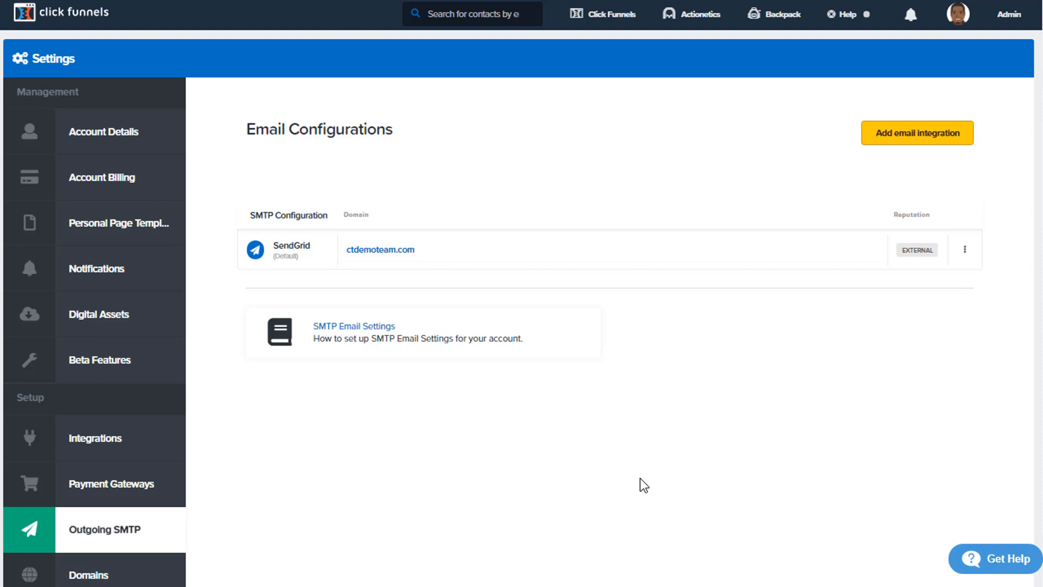
Open a blank New SMTP Integration form via Add email integration and focus the From Email field.
left_click(957, 14)
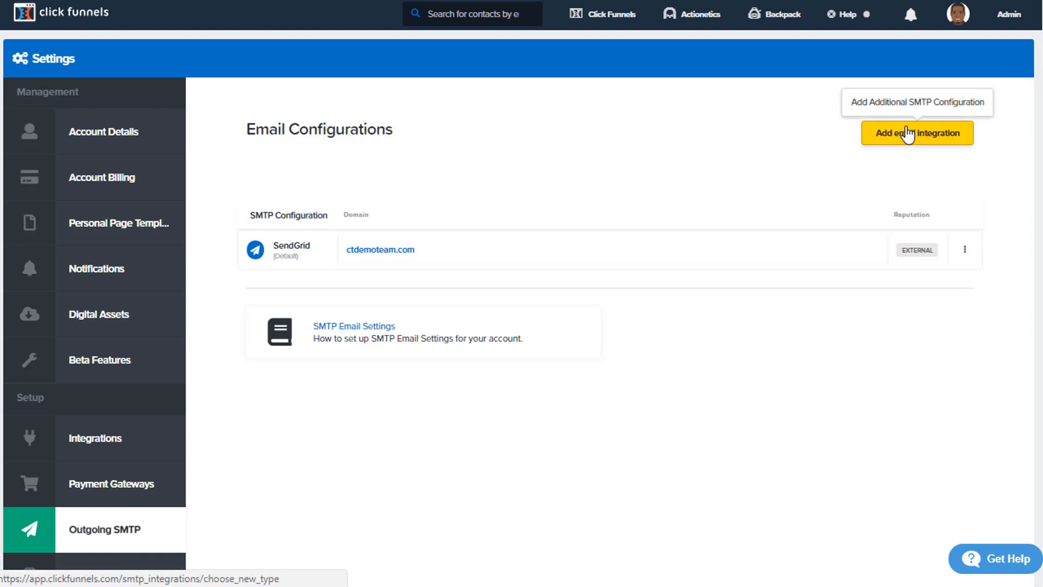
left_click(916, 133)
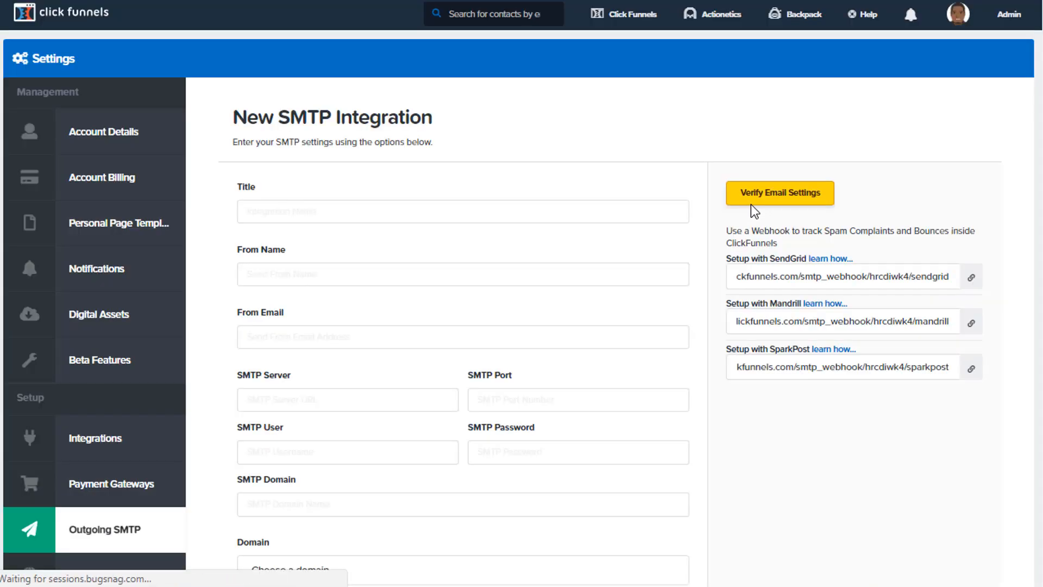
mouse_move(618, 163)
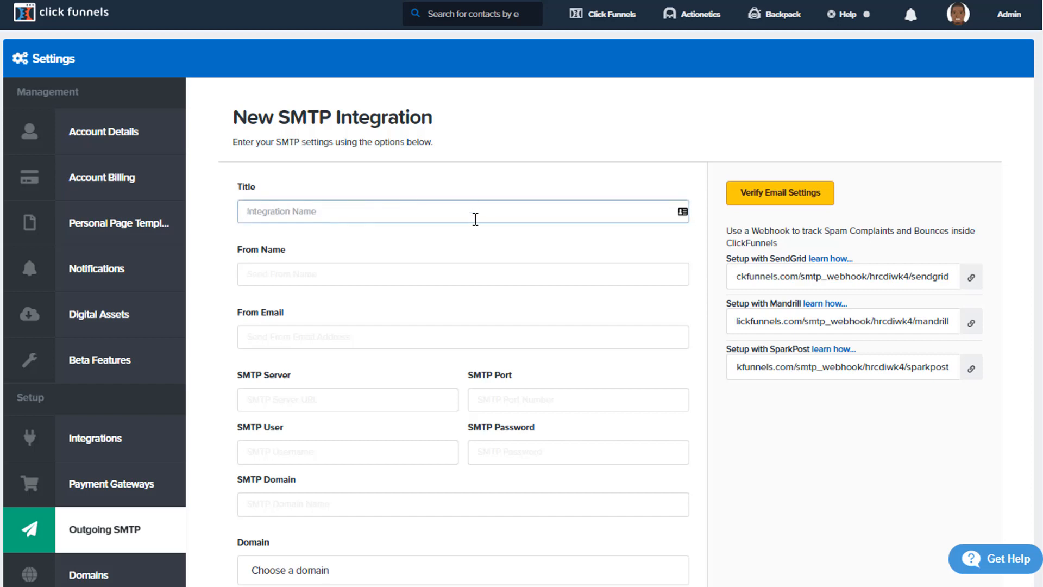
left_click(779, 193)
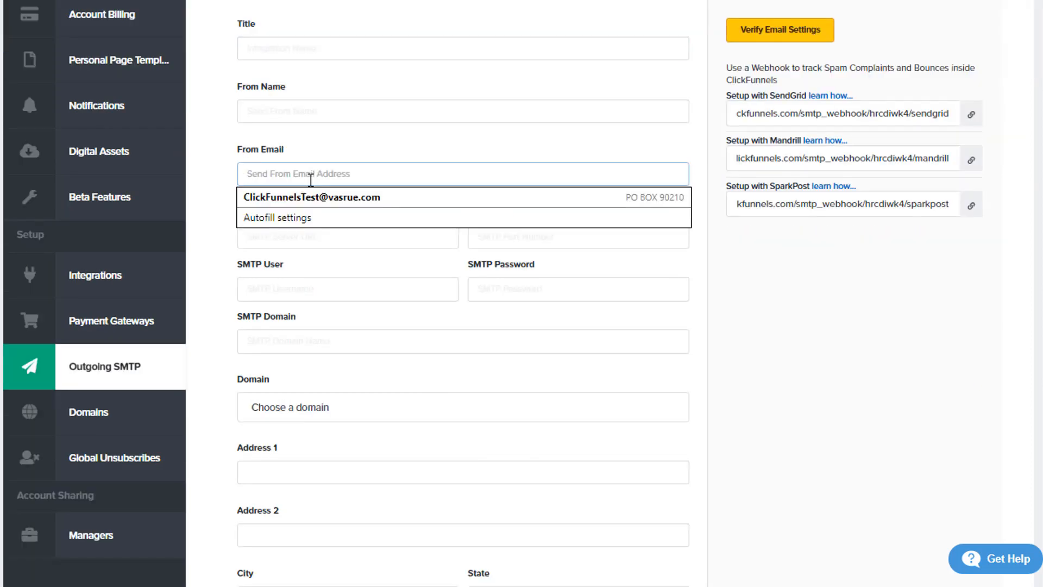
left_click(450, 146)
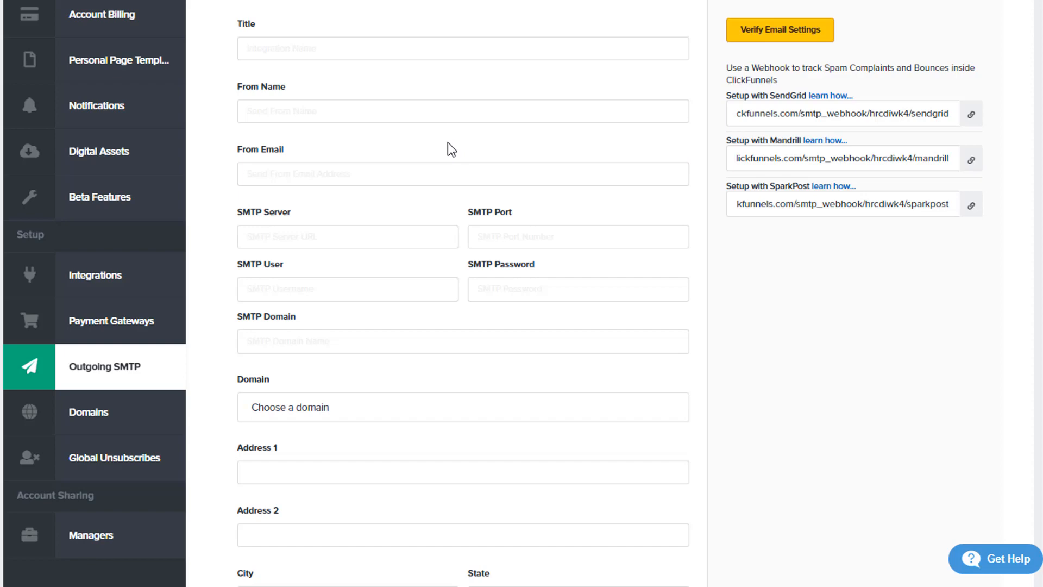
mouse_move(292, 228)
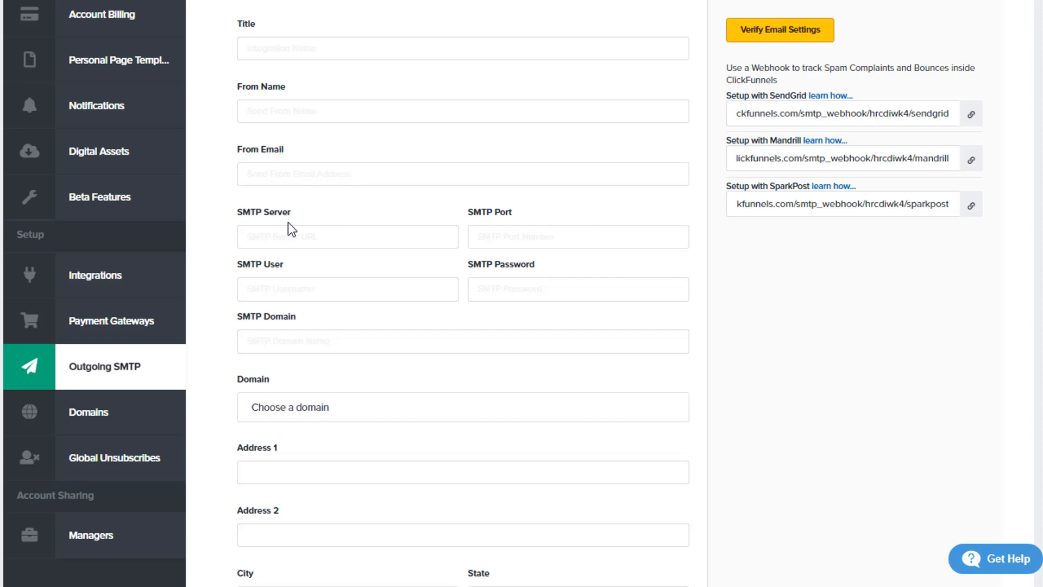
mouse_move(507, 229)
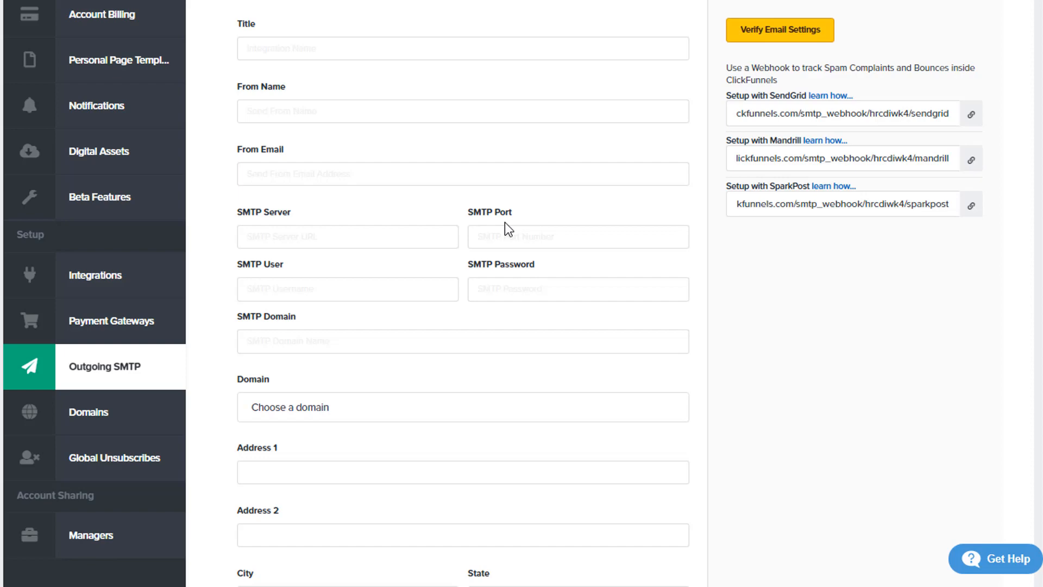
mouse_move(366, 269)
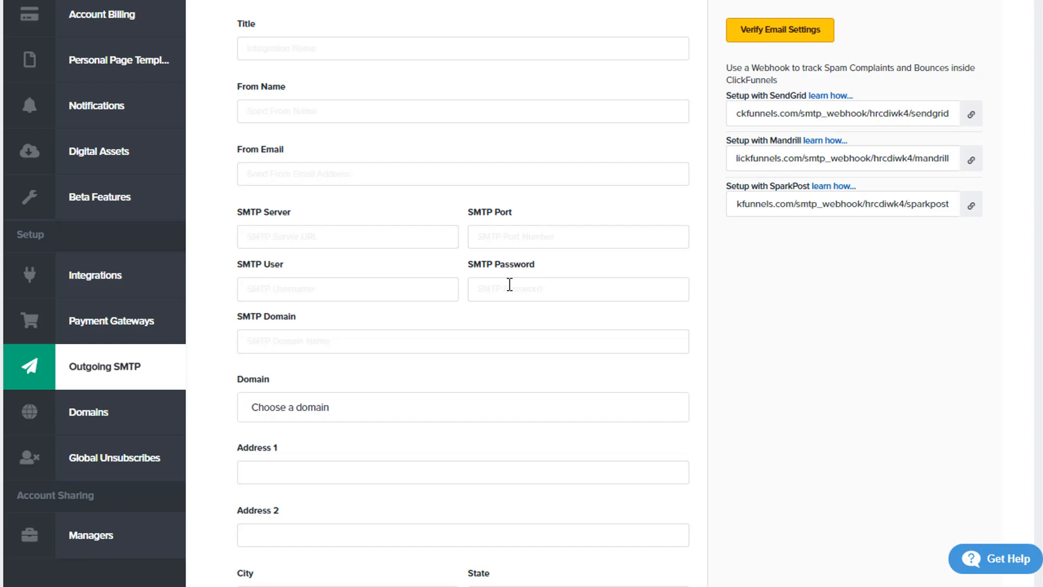
mouse_move(356, 340)
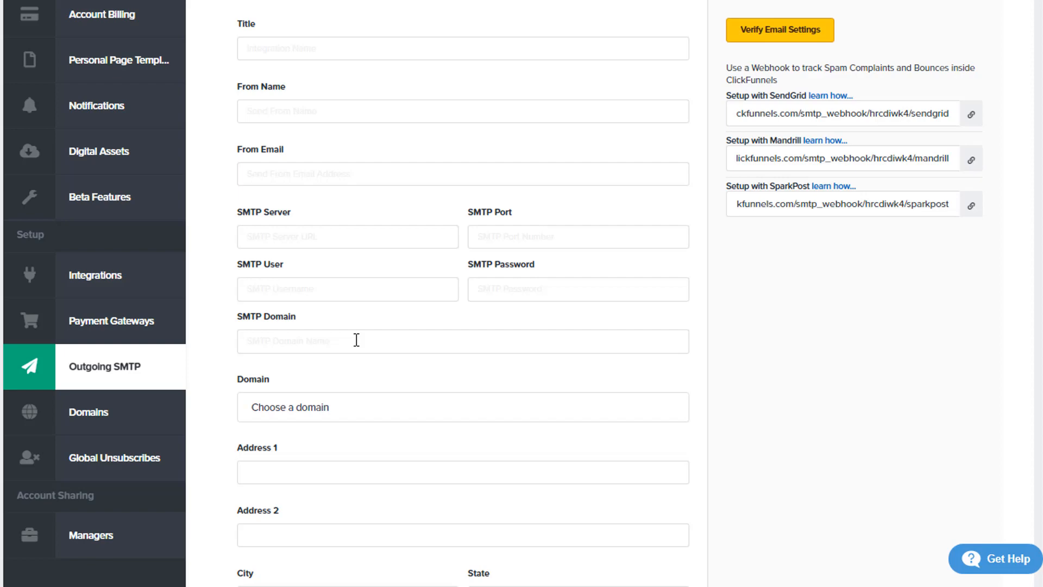
mouse_move(378, 370)
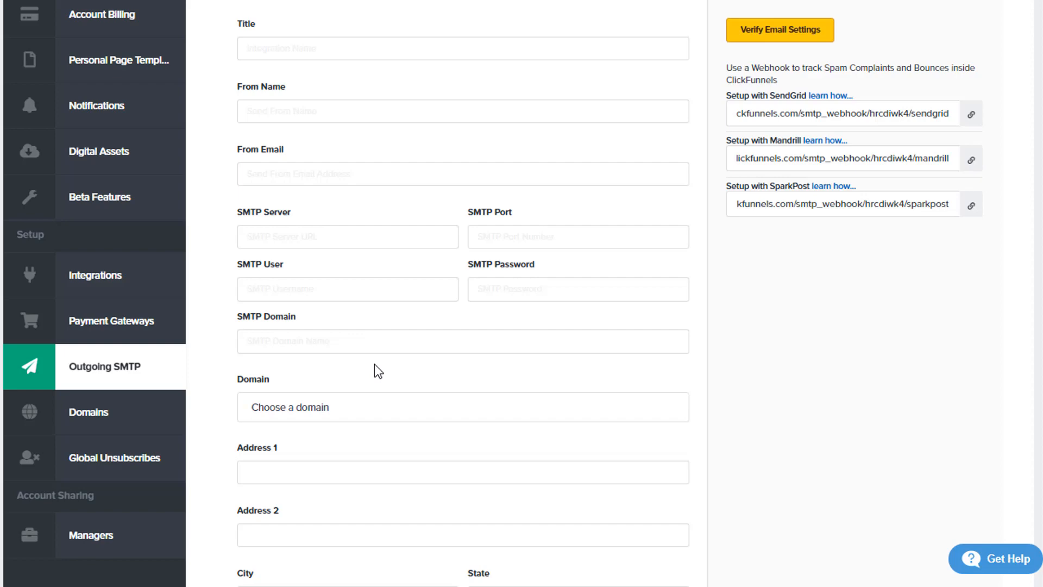
scroll("down", 3)
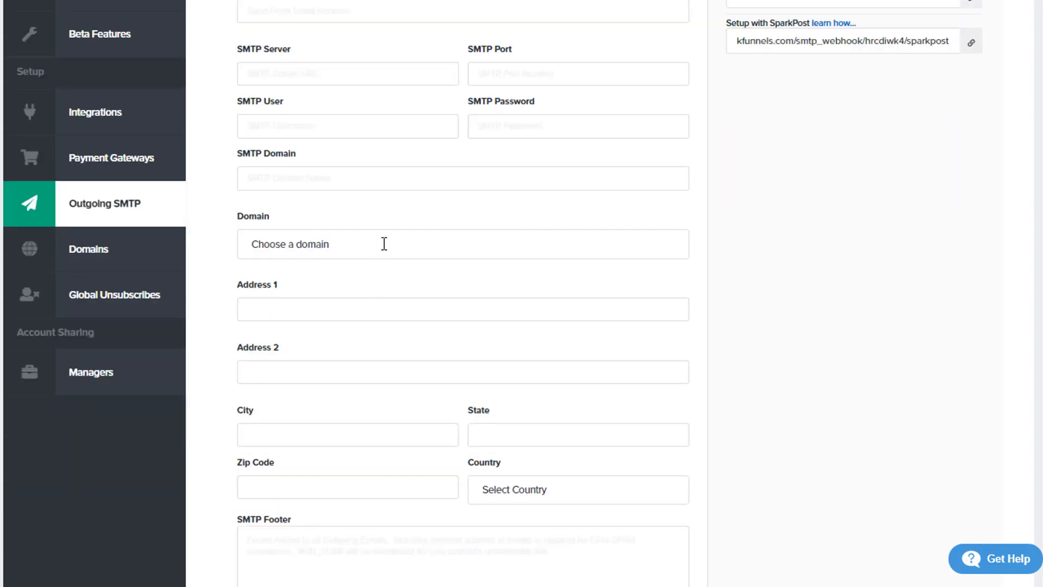
left_click(462, 243)
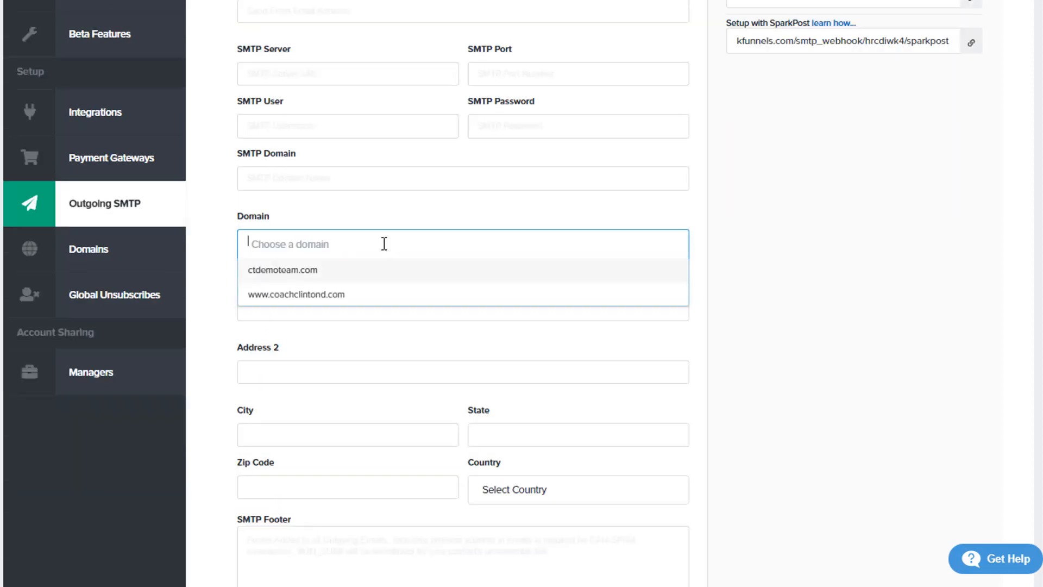
mouse_move(332, 269)
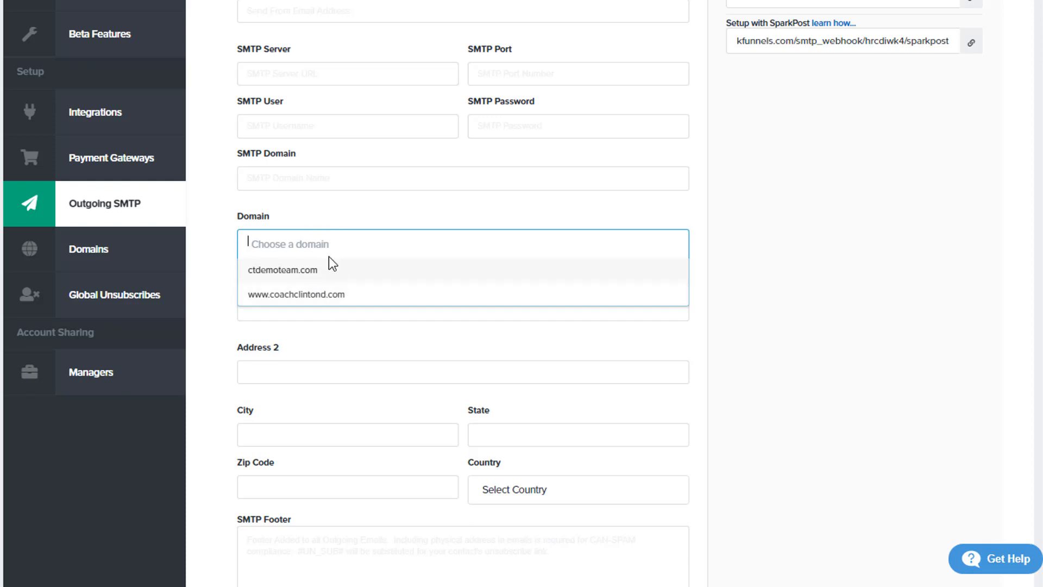
mouse_move(361, 279)
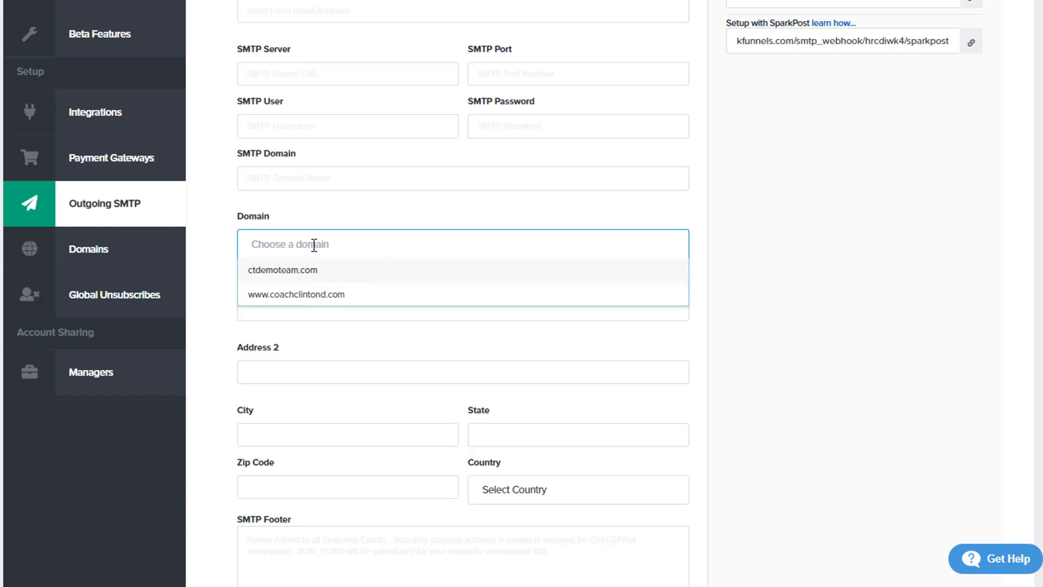
mouse_move(373, 232)
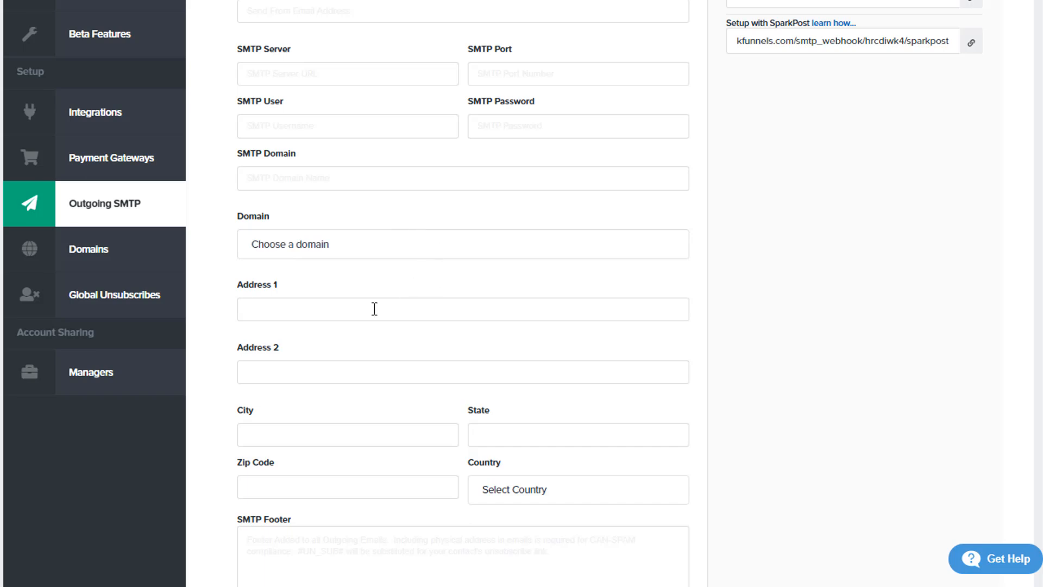
scroll("down", 3)
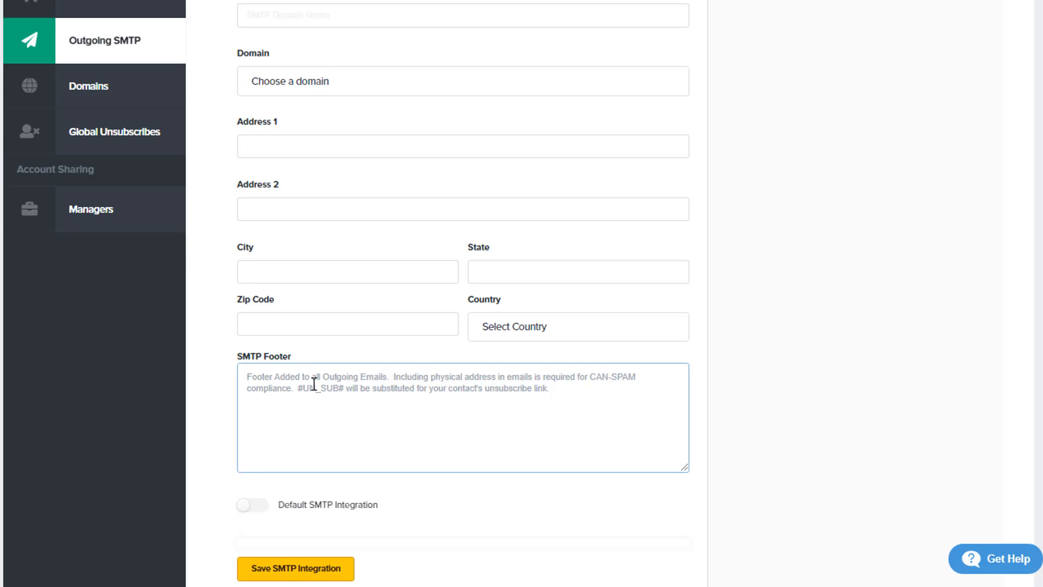
scroll("down", 3)
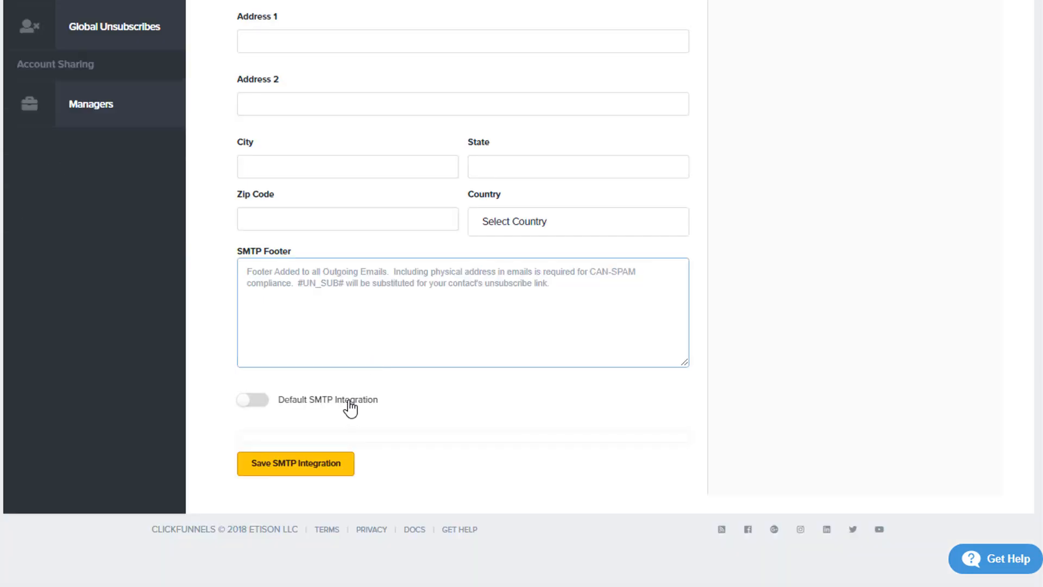
mouse_move(288, 410)
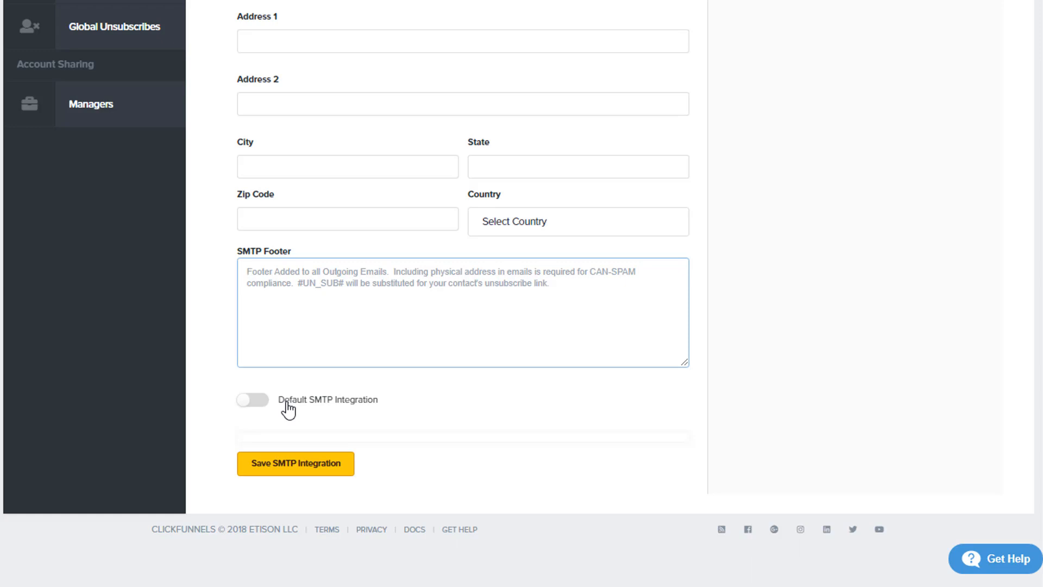
mouse_move(318, 412)
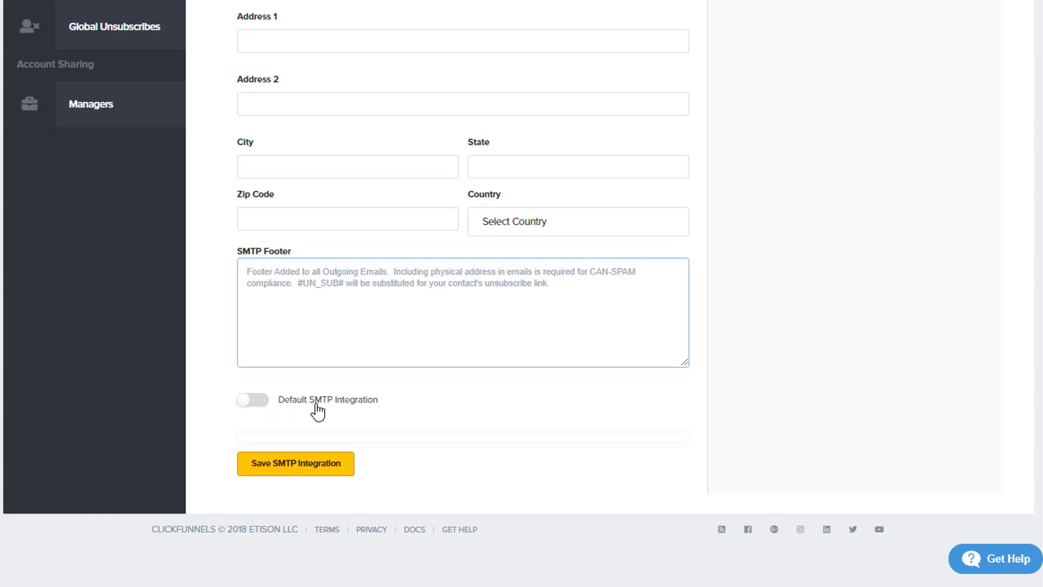